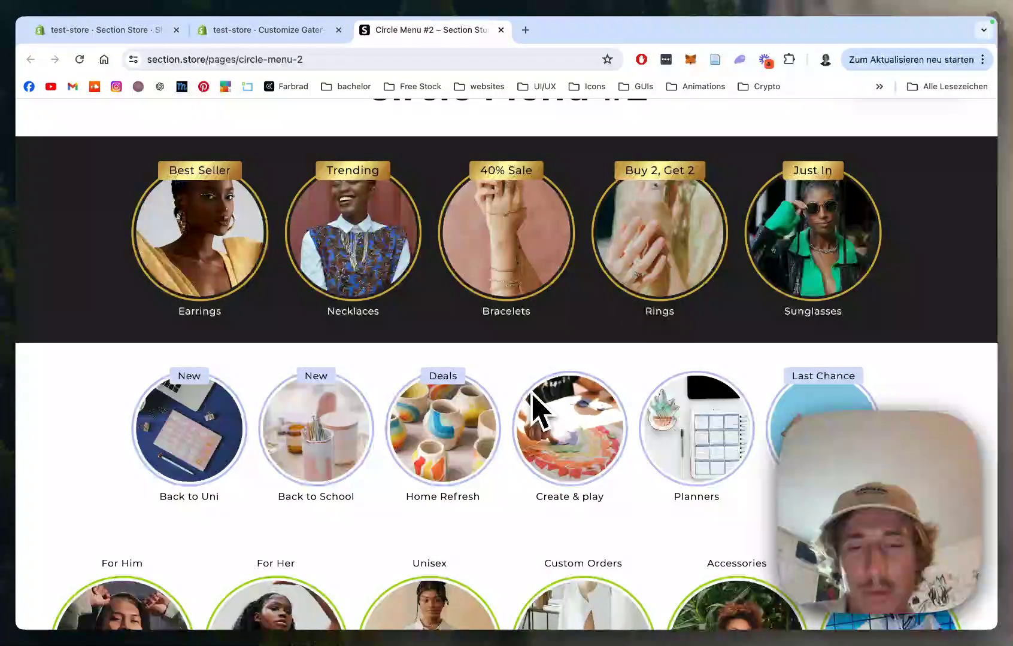
pyautogui.moveTo(656, 372)
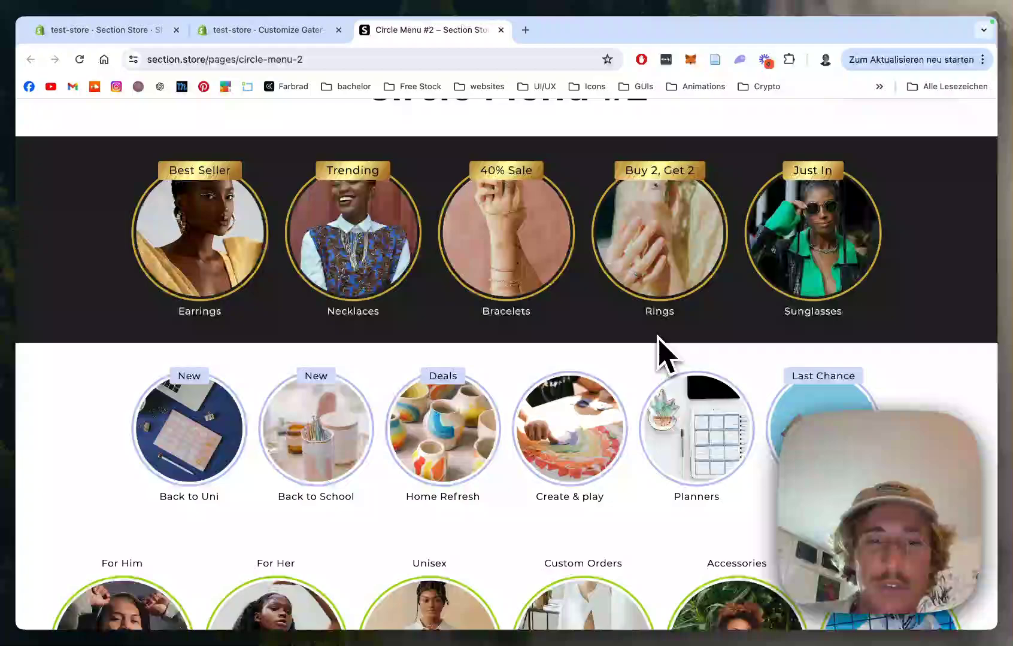
# Find the Circle menu #2 listing by searching 'circle menu' in the sections catalogue
pyautogui.scroll(-3)
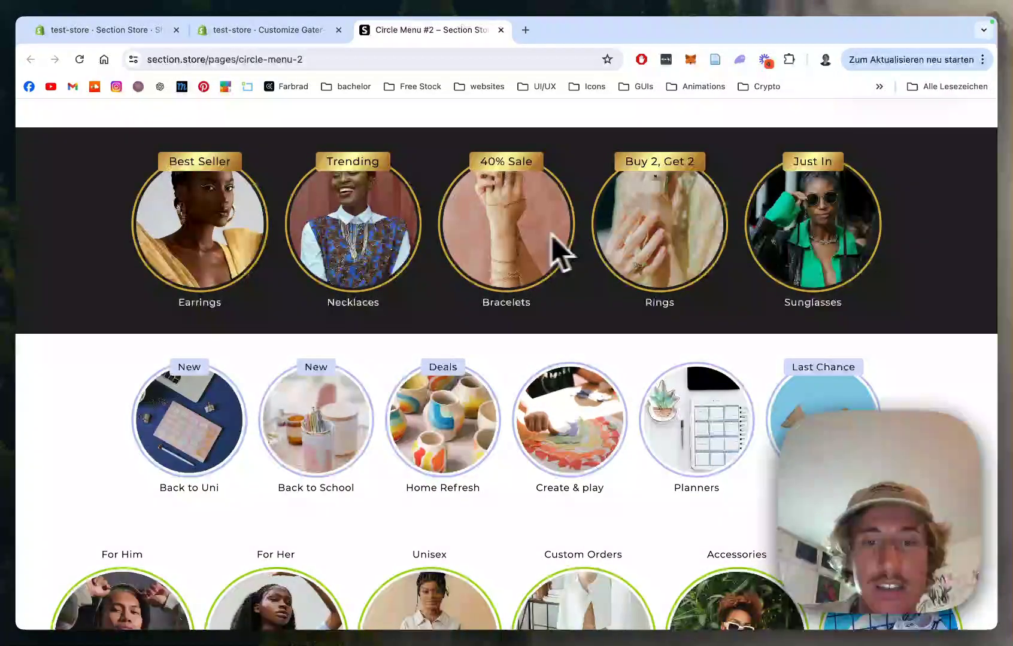
pyautogui.scroll(-3)
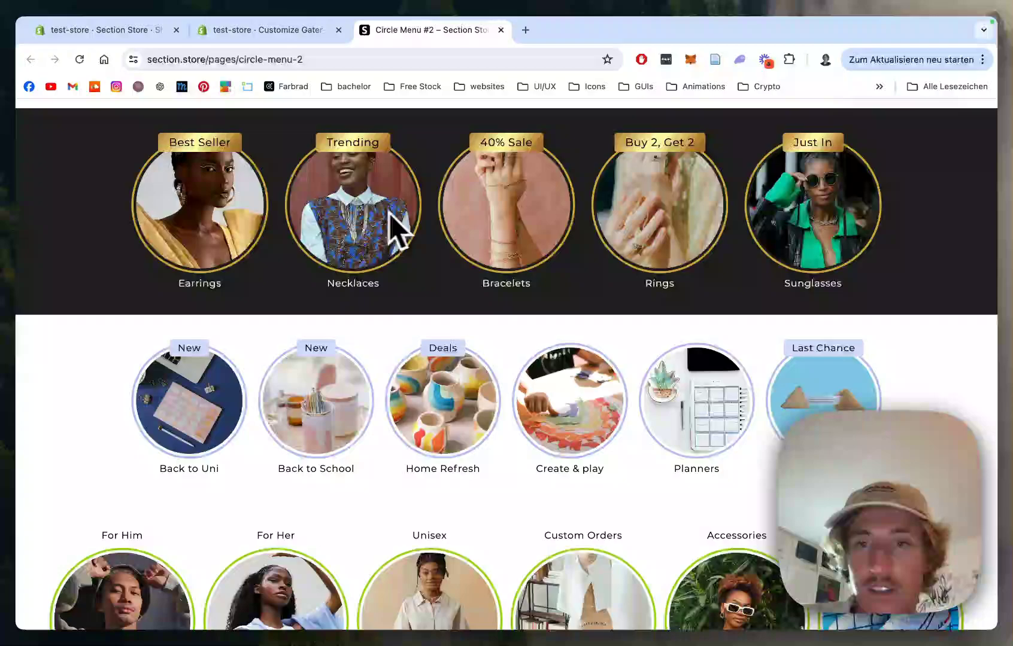
pyautogui.moveTo(449, 287)
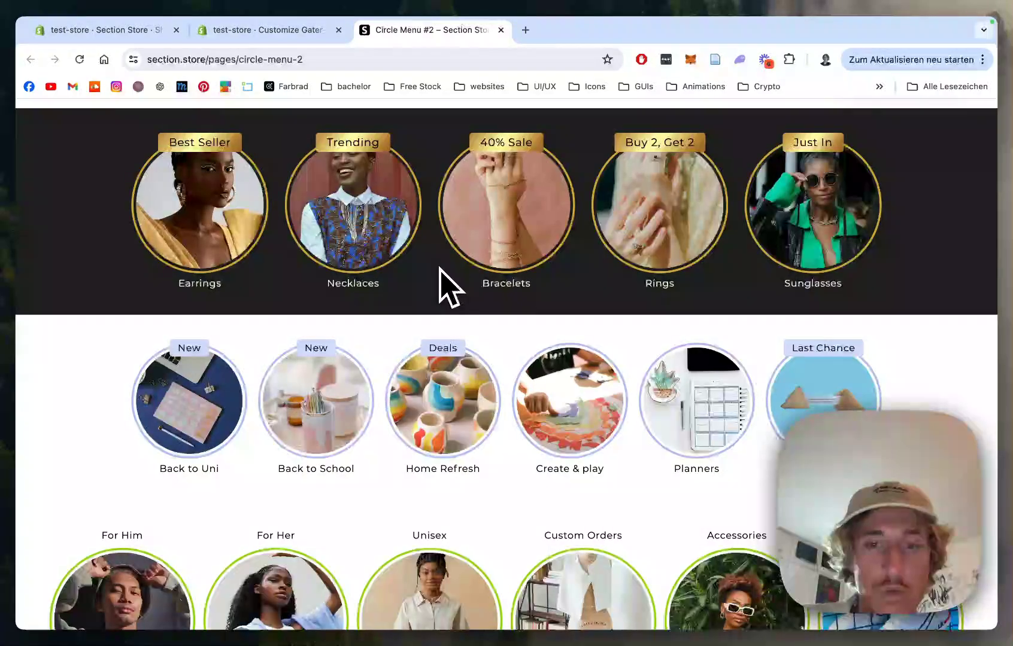
pyautogui.moveTo(749, 379)
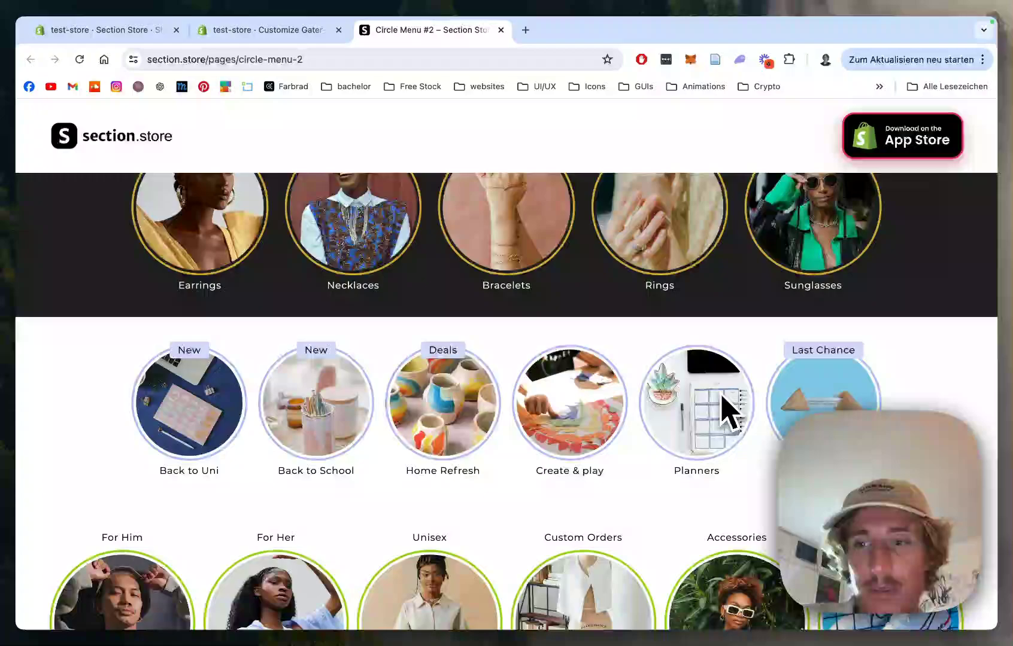
pyautogui.scroll(3)
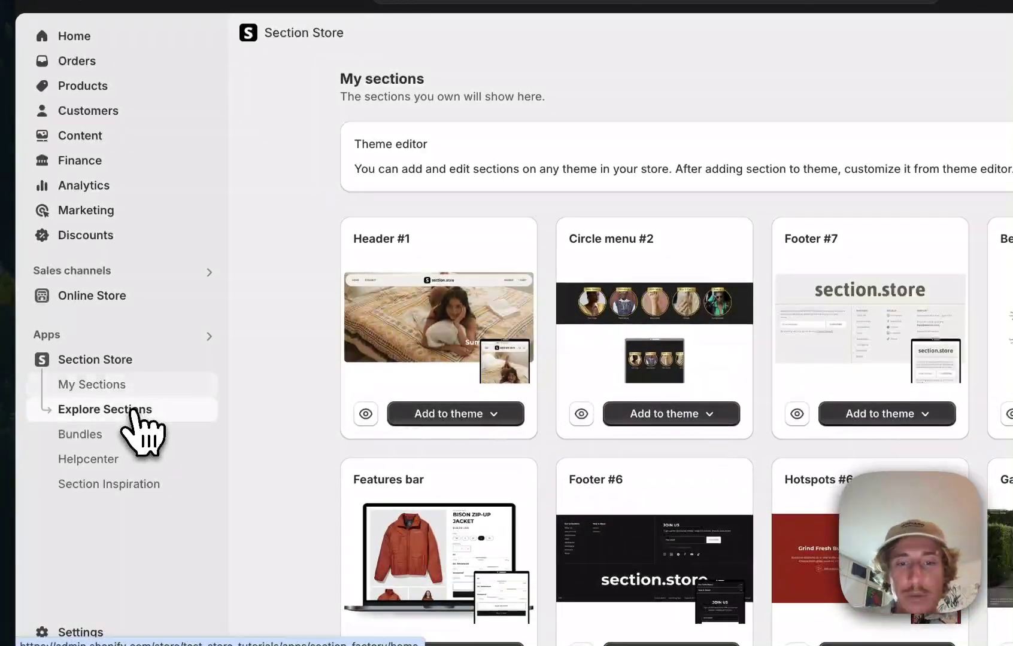
pyautogui.click(103, 409)
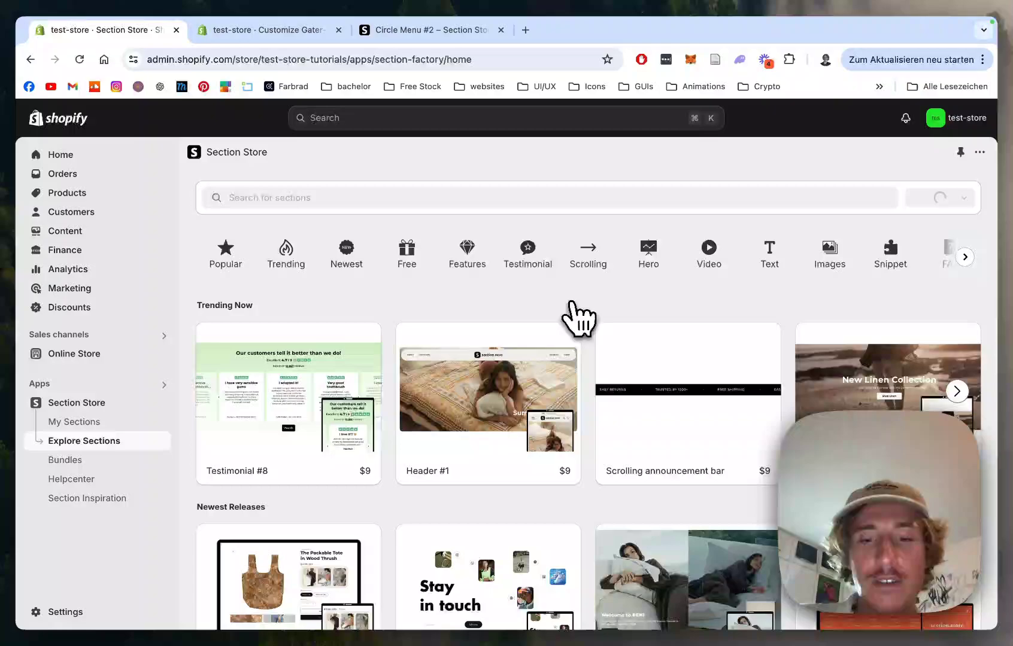
pyautogui.moveTo(378, 213)
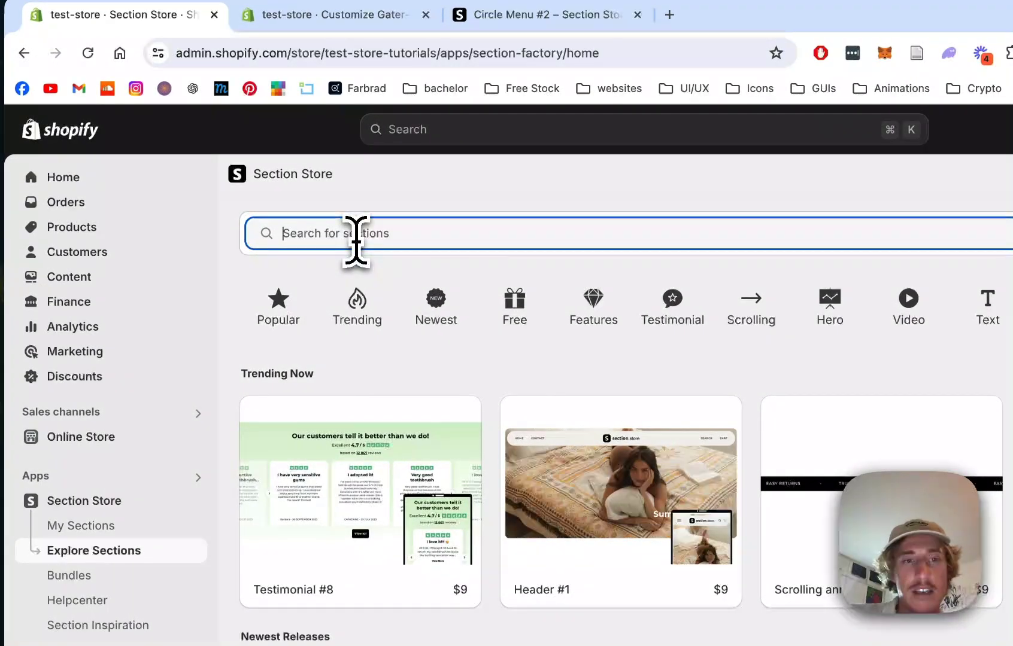
pyautogui.write('circle menu')
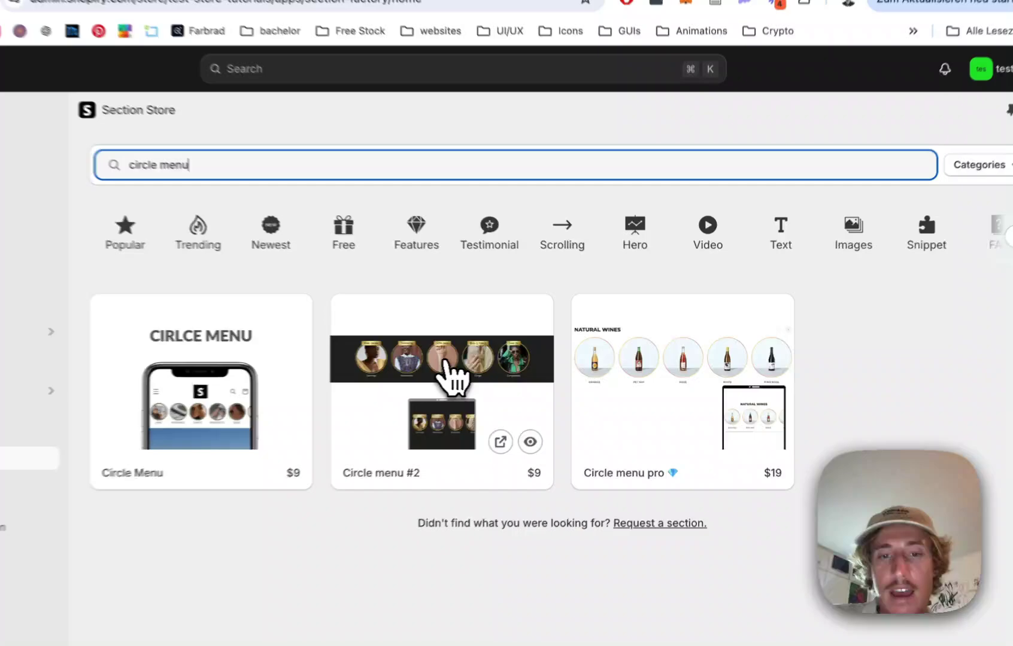
pyautogui.click(442, 393)
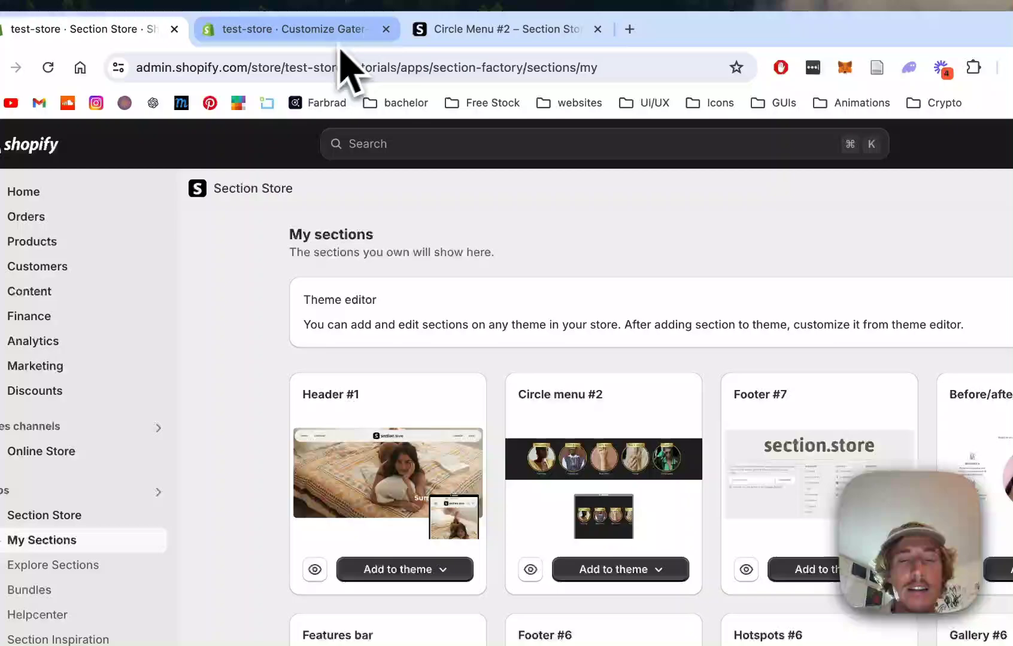
# In the theme editor, search 'circle' to add Circle menu #2 to the home page
pyautogui.click(294, 28)
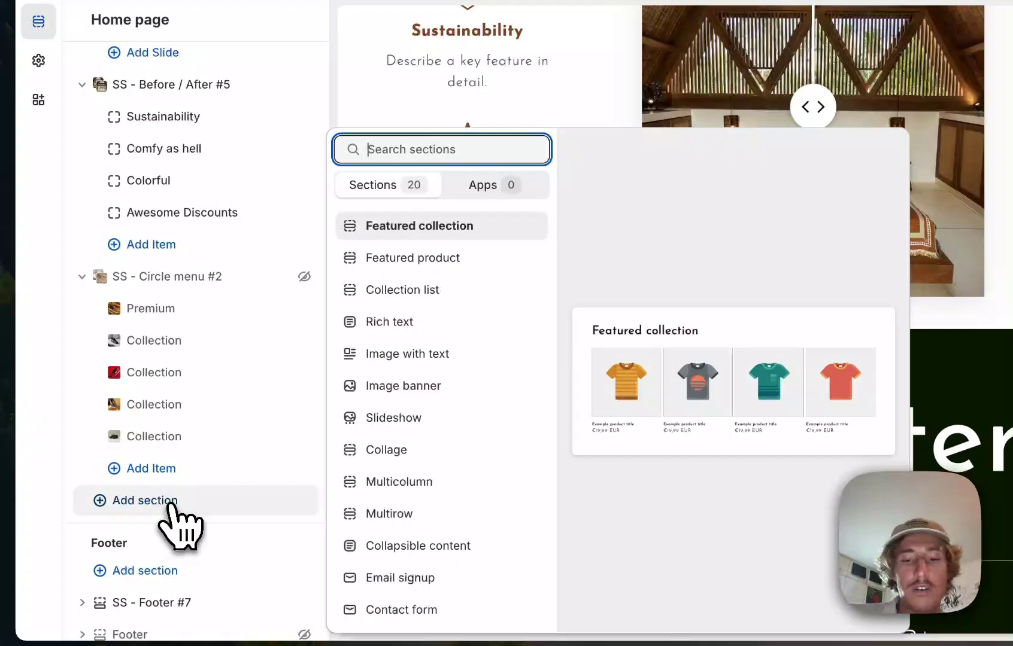
pyautogui.write('circle')
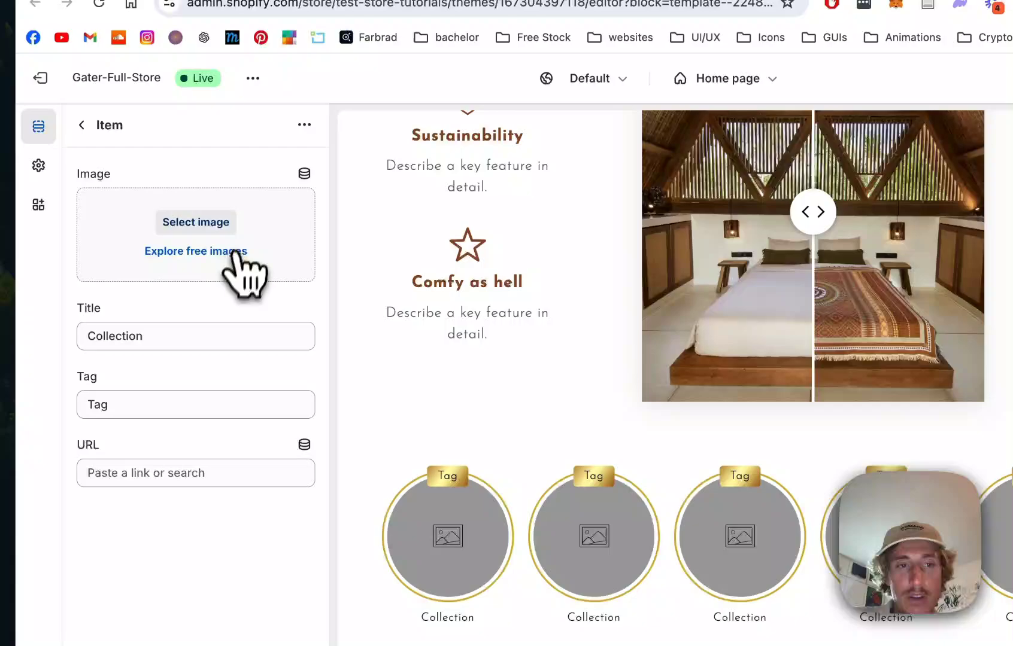
# Give the first circle a stock shoe image and tag text, then return to the home page sections list
pyautogui.click(195, 223)
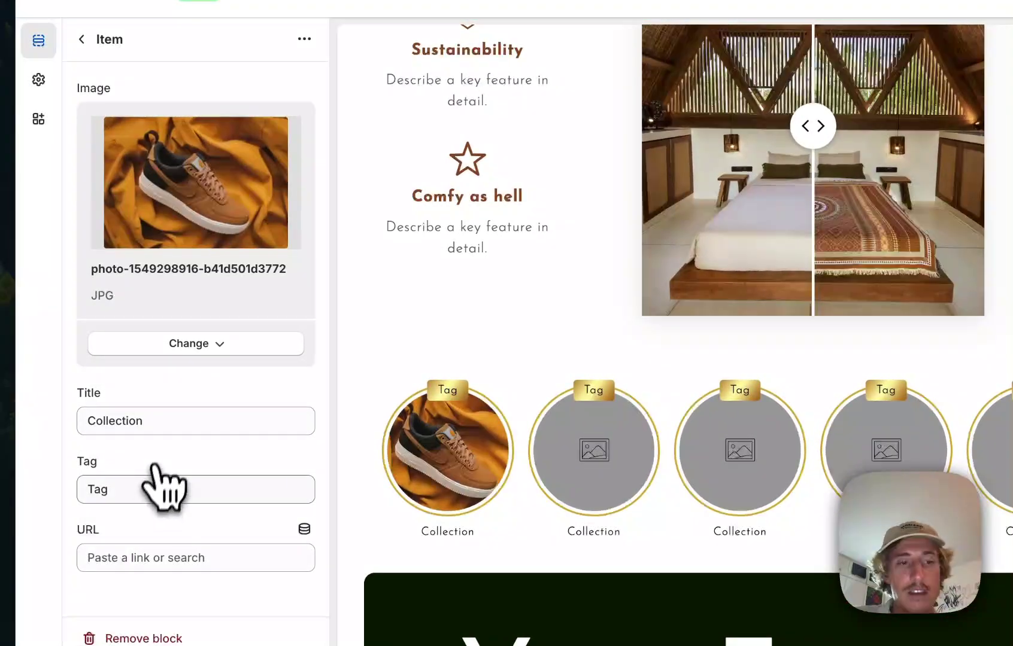
pyautogui.click(195, 490)
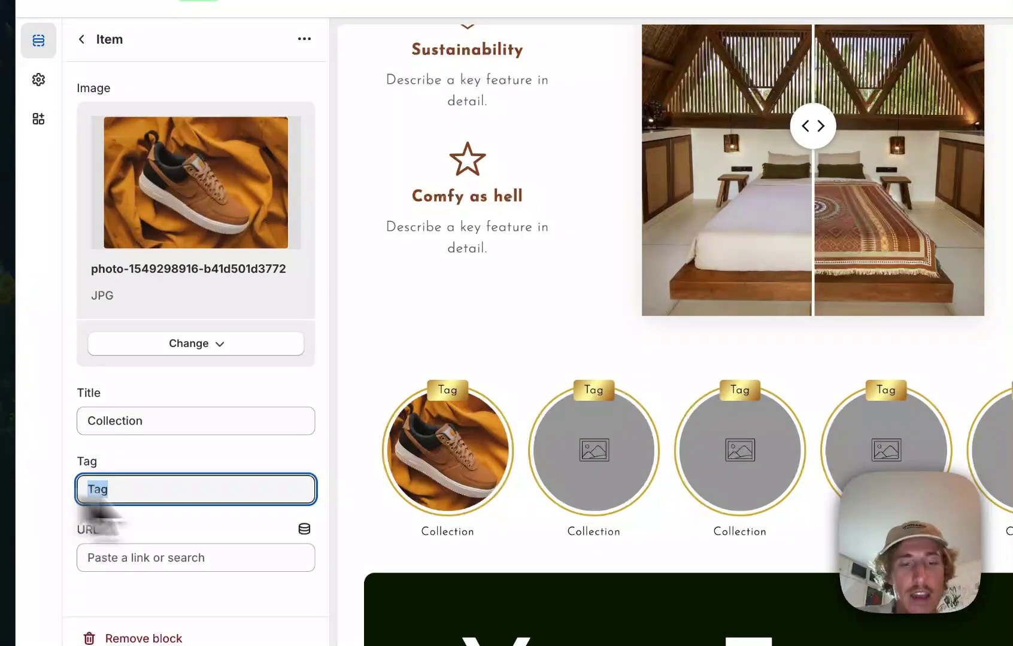
pyautogui.write('BE')
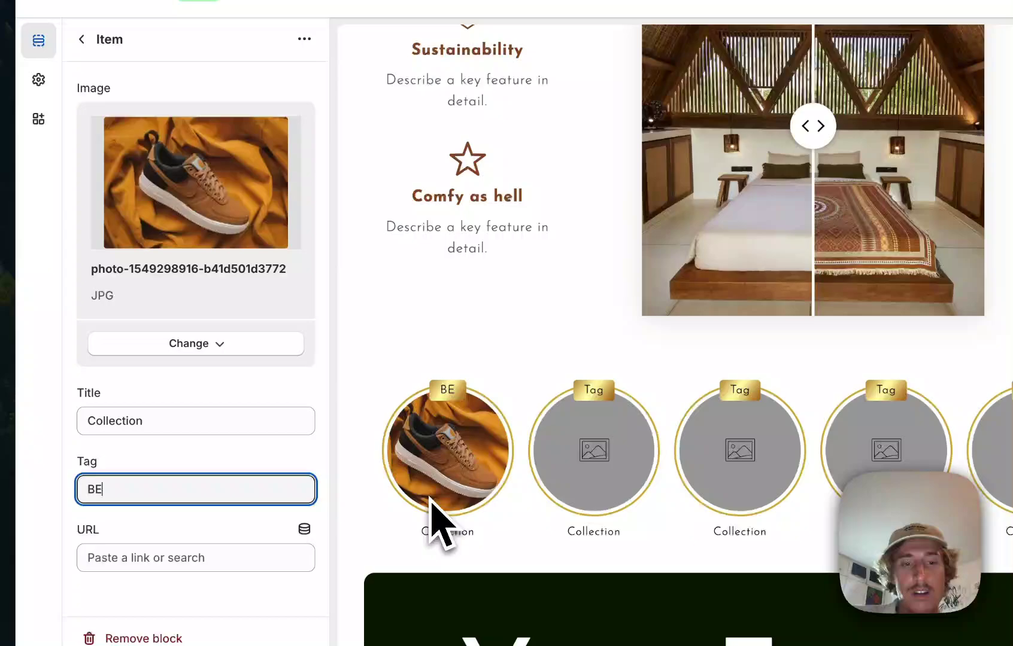
pyautogui.write('TOP')
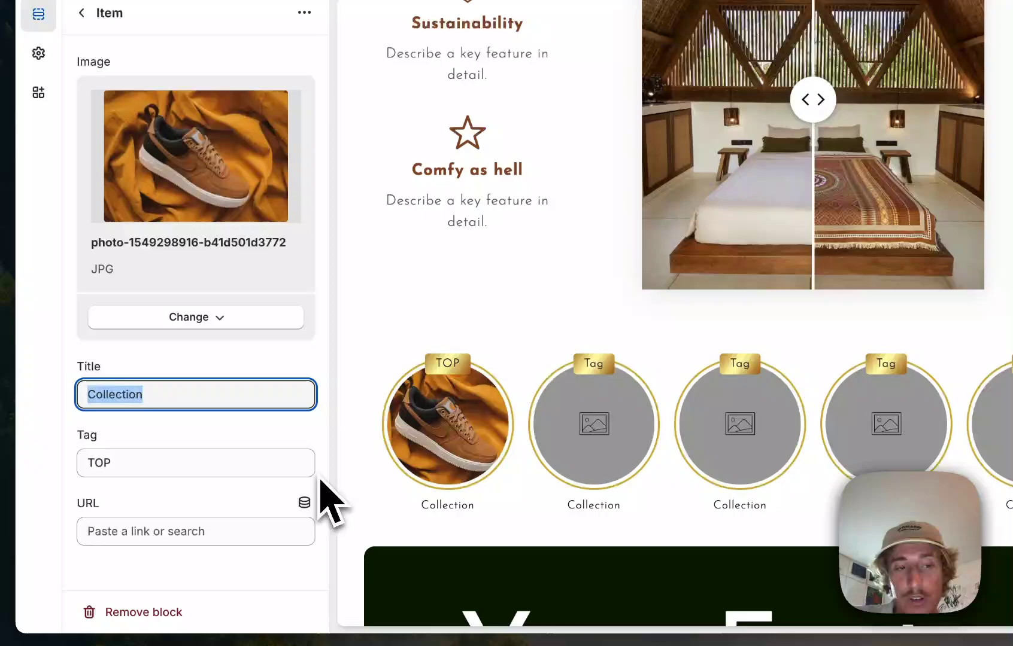
pyautogui.write('Sho')
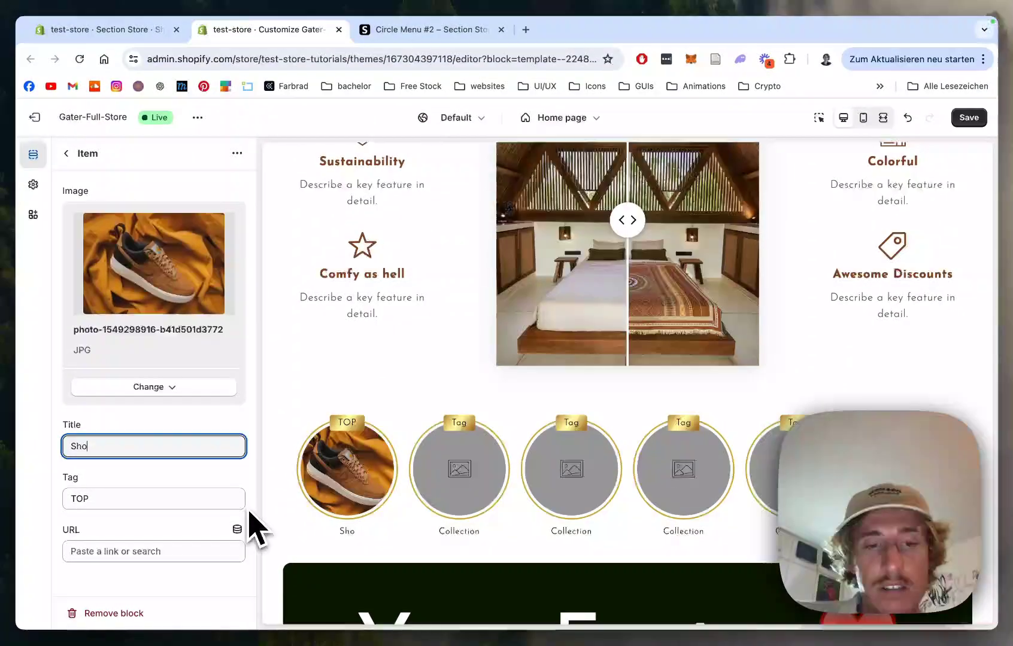
pyautogui.write('es City')
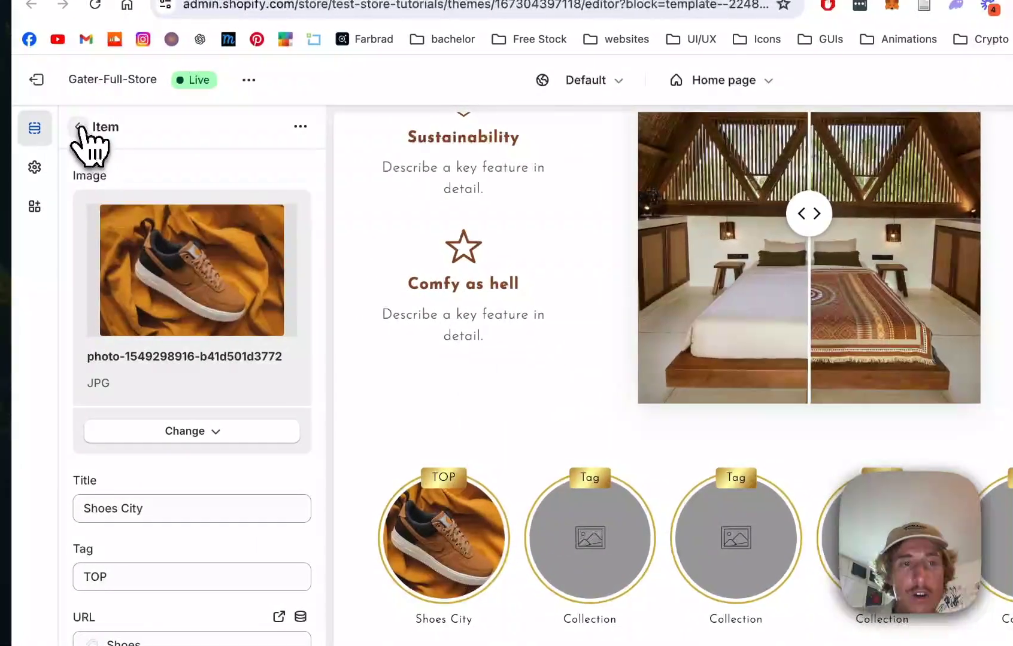
pyautogui.click(79, 127)
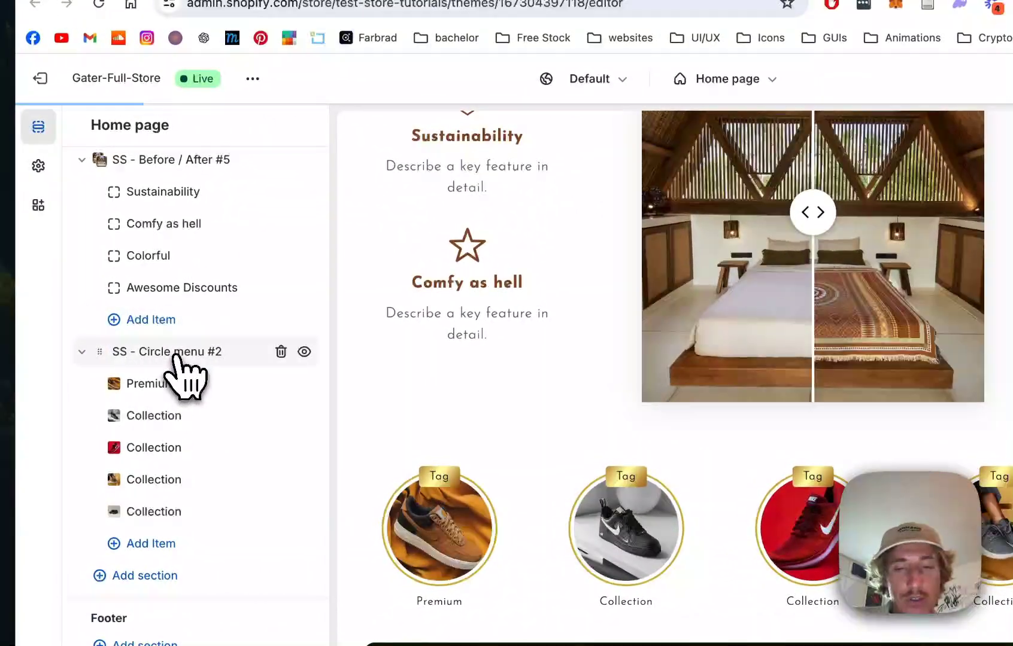
# Set Circle menu #2 to show 4 slides with a 30 px gap and preview the mobile layout
pyautogui.click(167, 351)
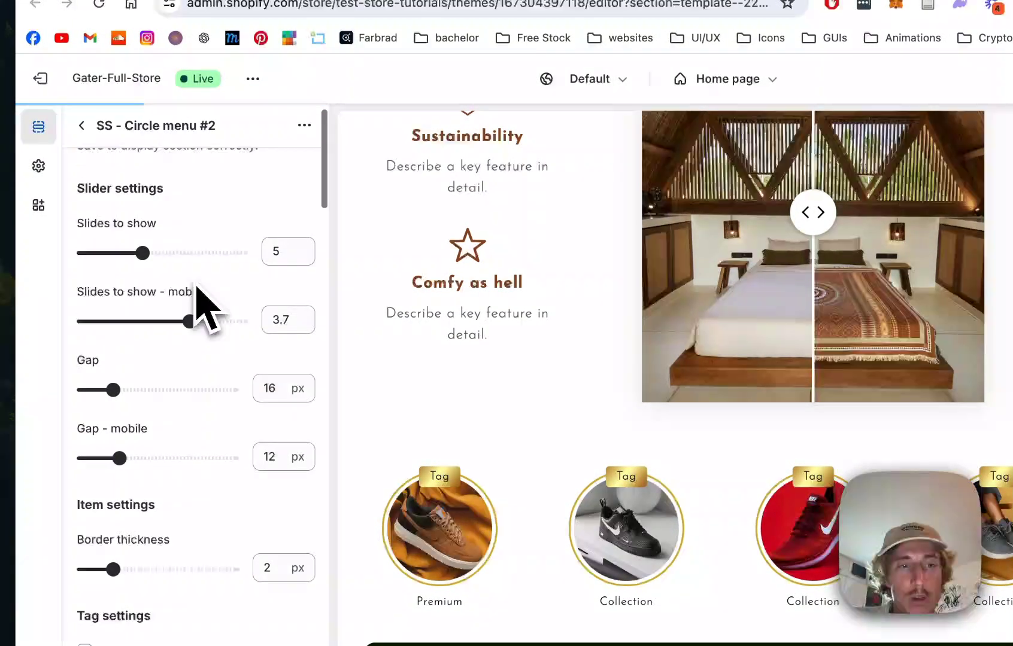
pyautogui.moveTo(133, 252); pyautogui.dragTo(122, 253)
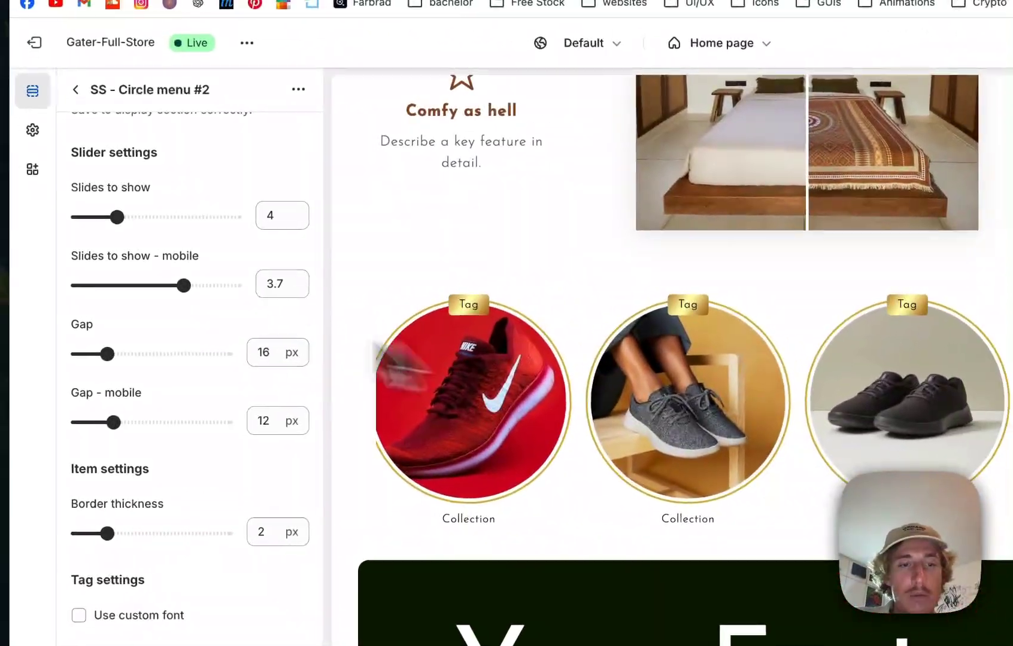
pyautogui.moveTo(110, 354); pyautogui.dragTo(223, 362)
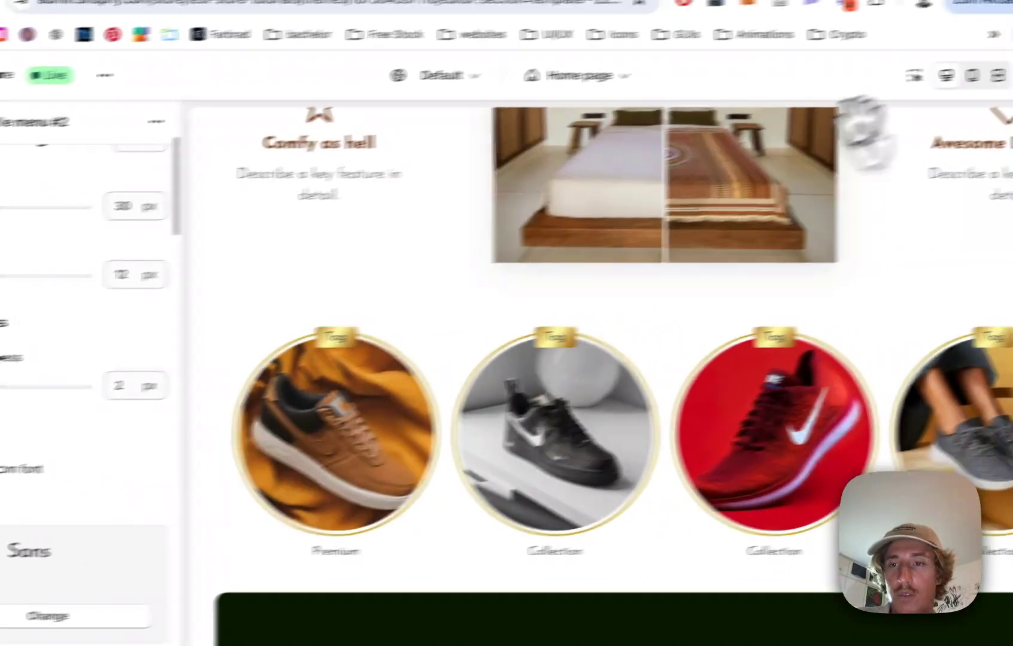
pyautogui.scroll(-3)
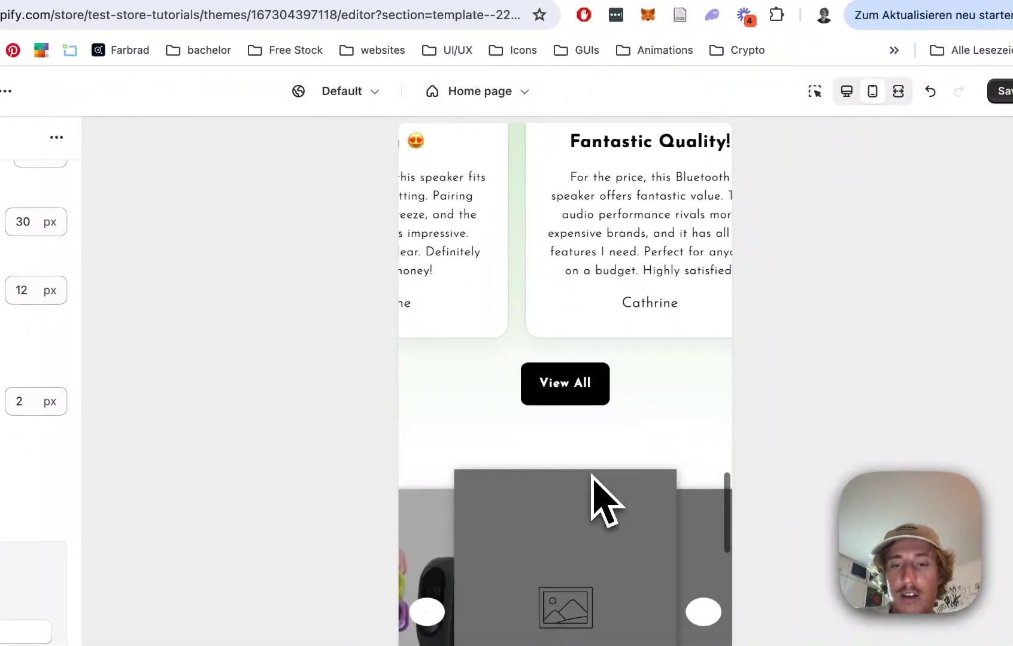
pyautogui.scroll(-3)
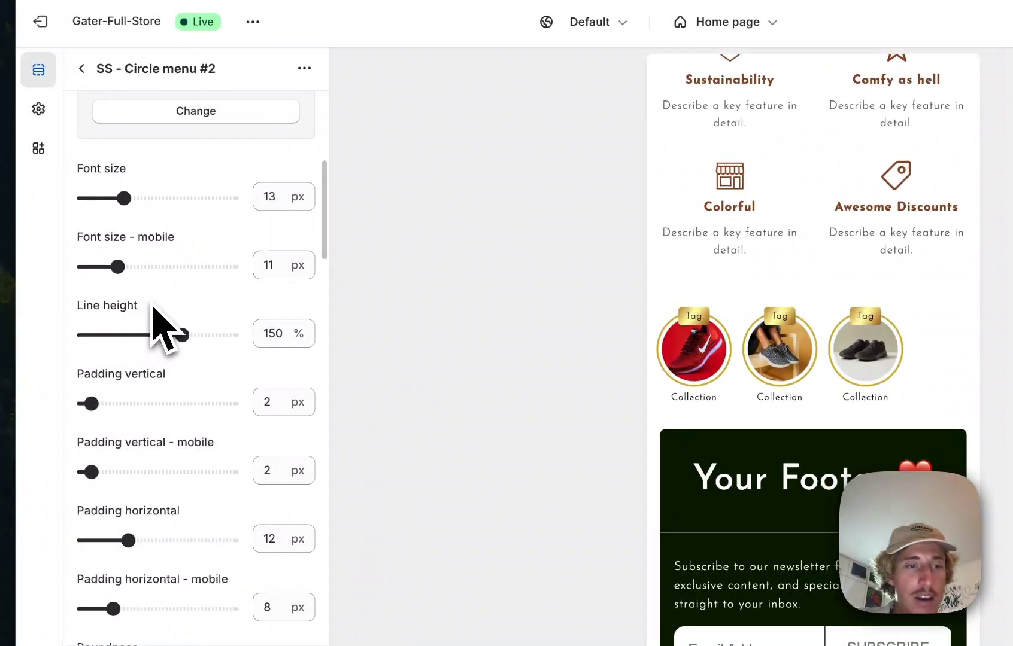
# Change the item border color from gold to purple #8937D4
pyautogui.scroll(-3)
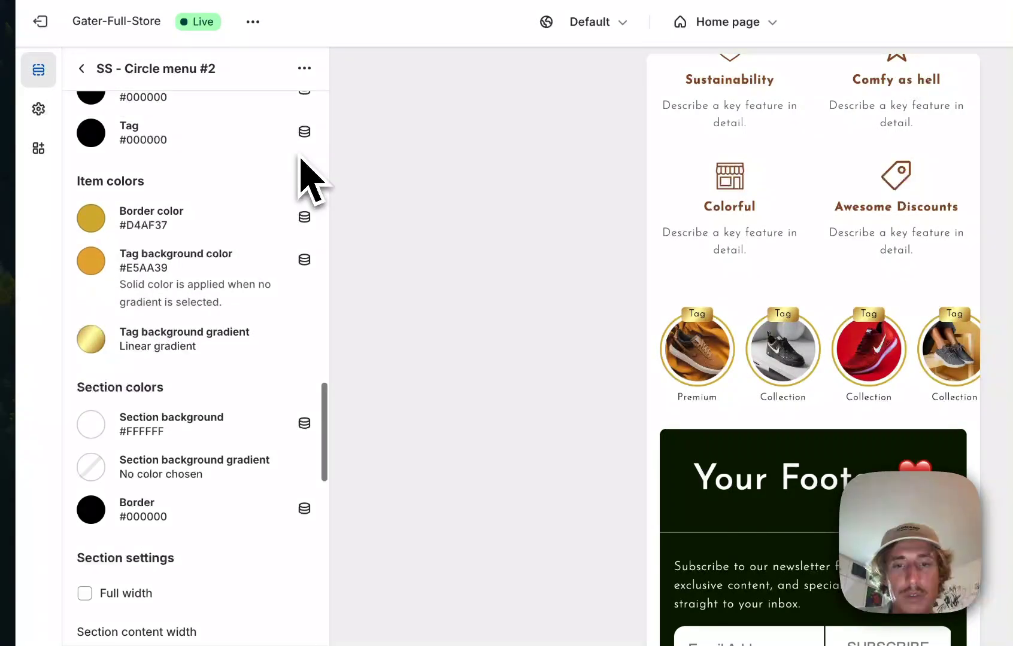
pyautogui.click(91, 218)
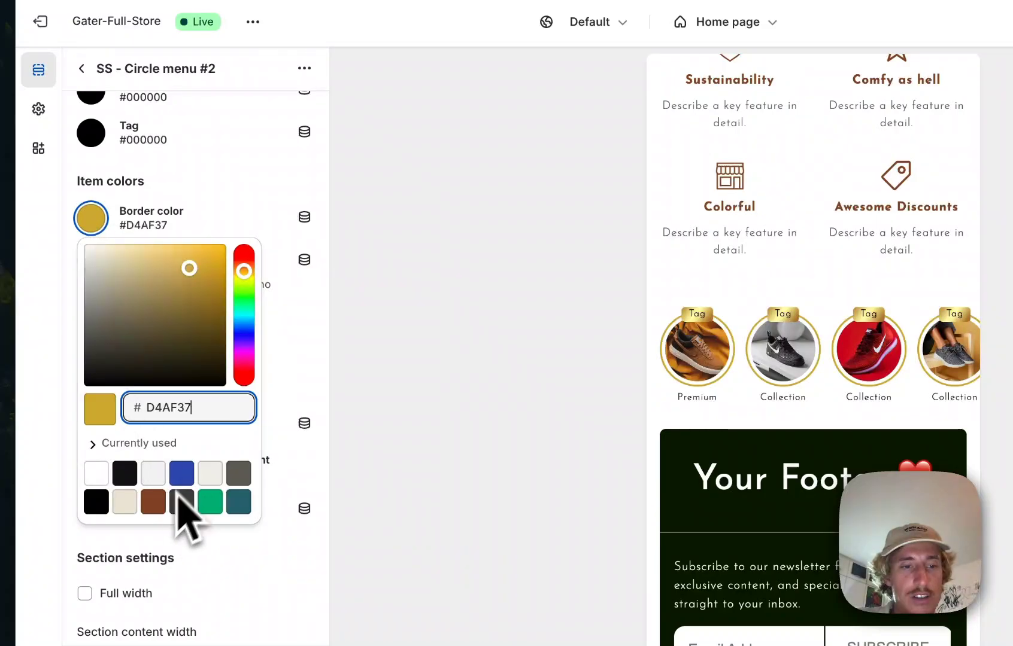
pyautogui.moveTo(245, 271); pyautogui.dragTo(244, 360)
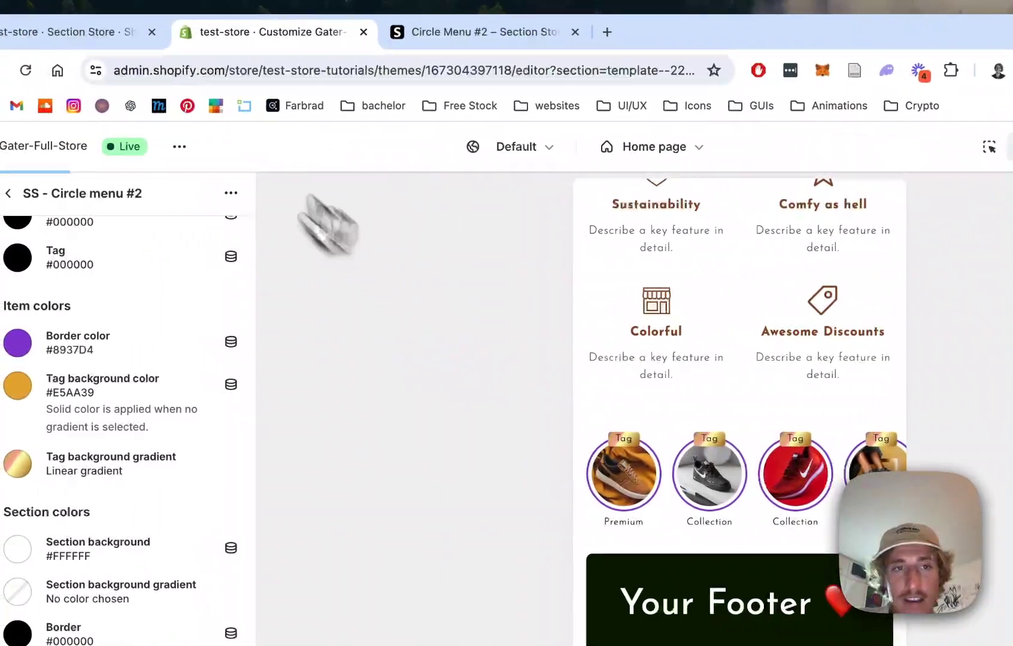
pyautogui.moveTo(180, 146)
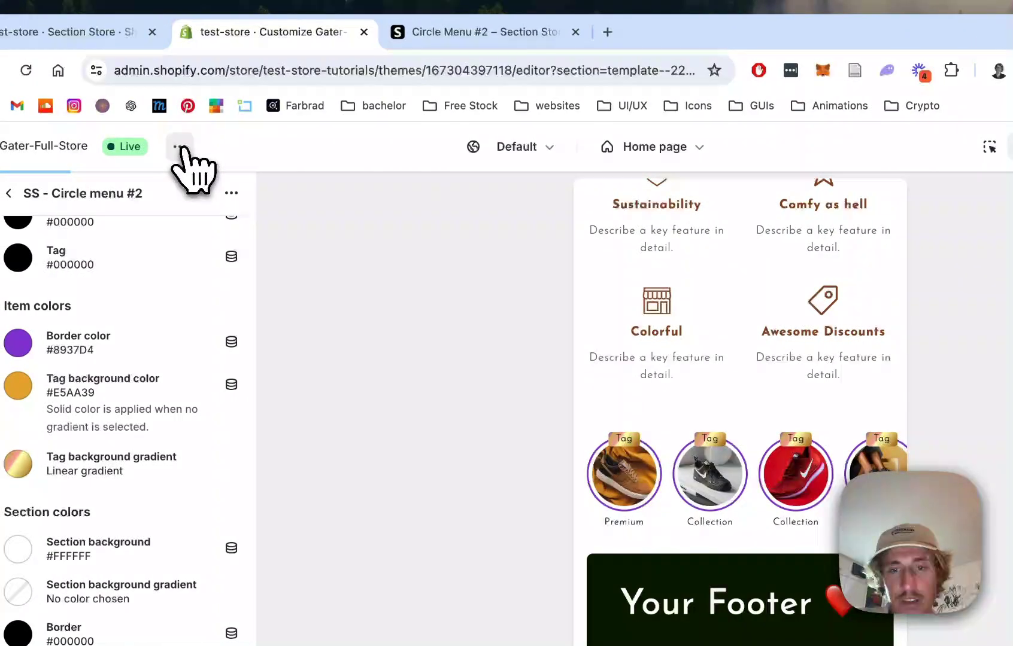
# View the live storefront and scroll to the purple-bordered shoe circle menu
pyautogui.click(181, 146)
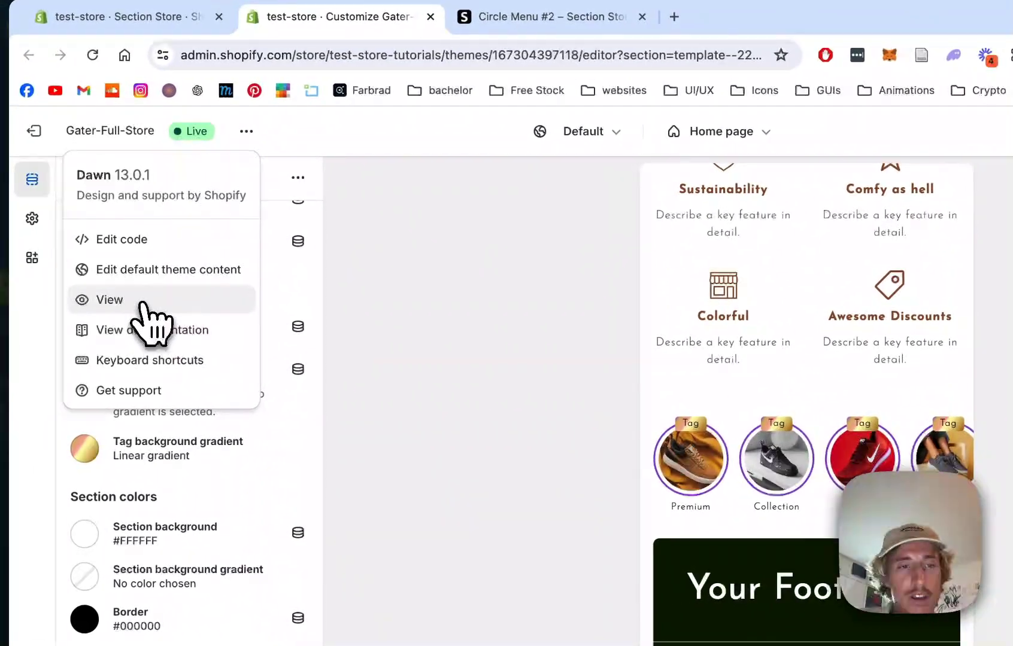
pyautogui.click(110, 299)
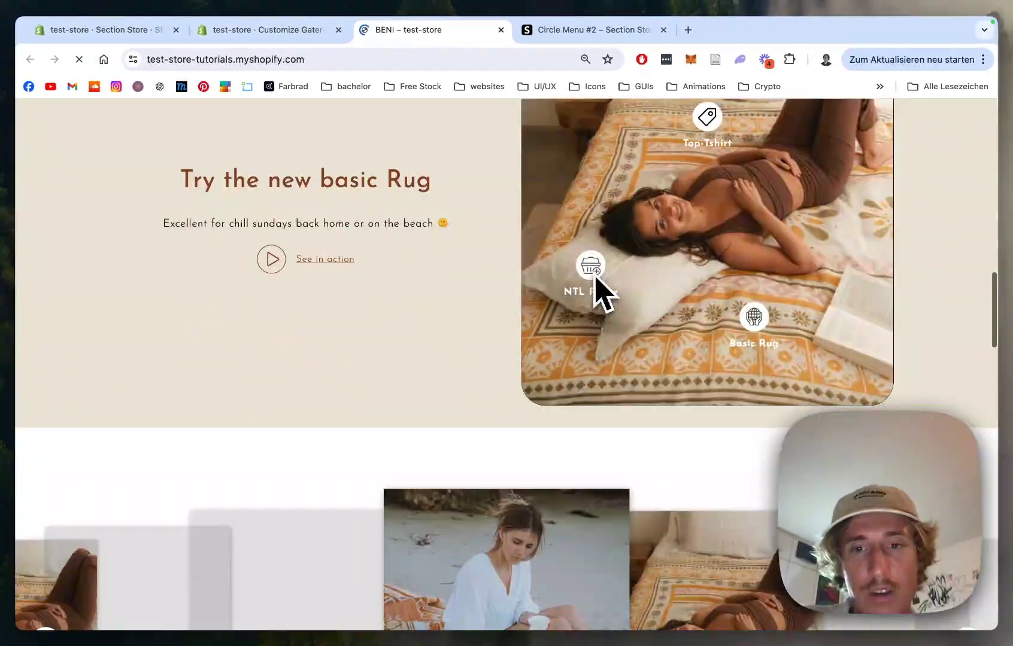
pyautogui.scroll(-3)
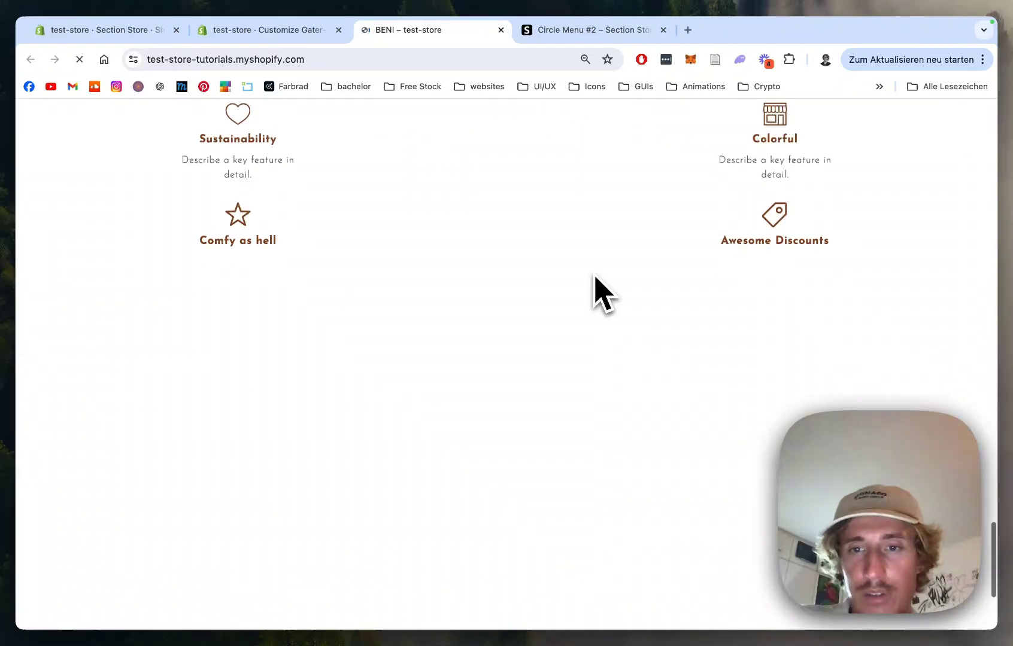
pyautogui.scroll(-3)
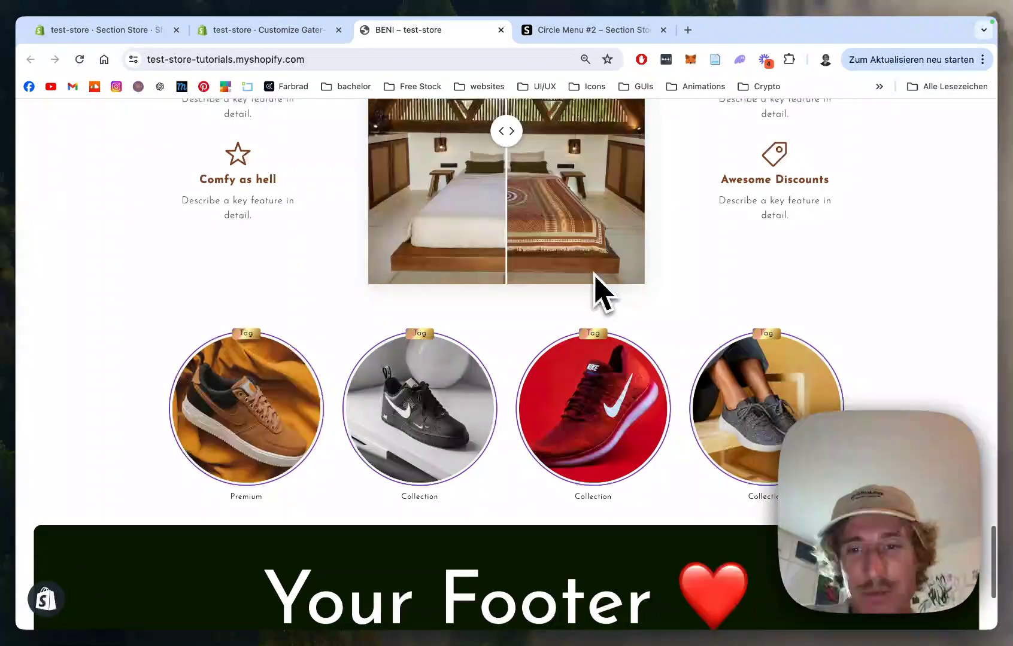
pyautogui.scroll(-3)
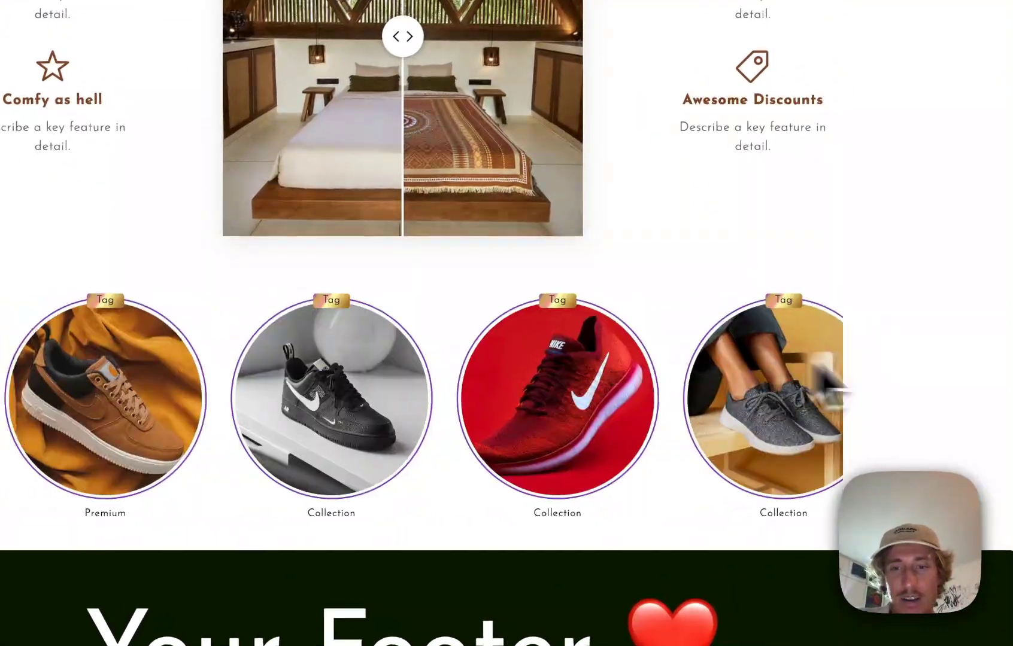